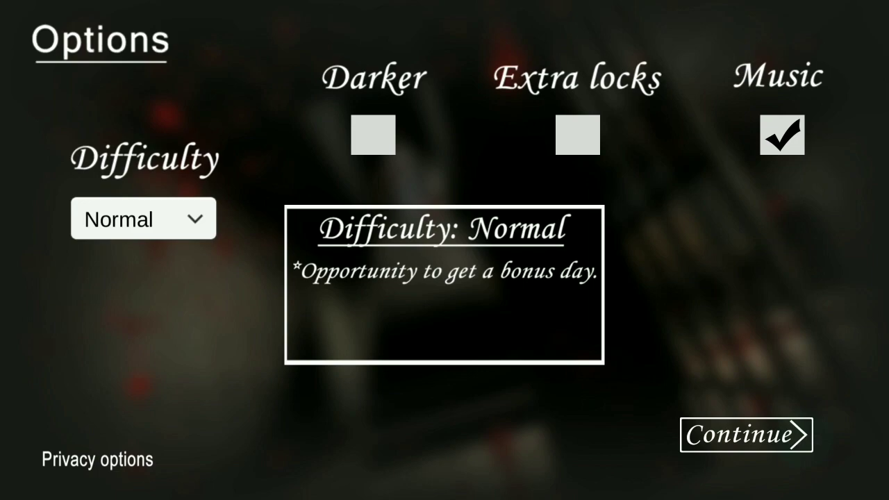
# Step: Confirm the options with Difficulty left on Normal and music on
pyautogui.click(747, 436)
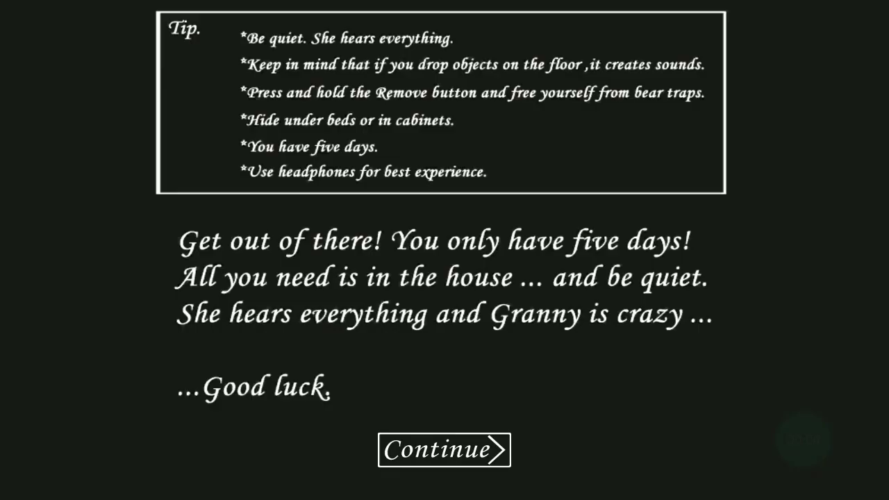
# Step: Leave the tips screen and load into the house with the mod menu showing
pyautogui.click(445, 450)
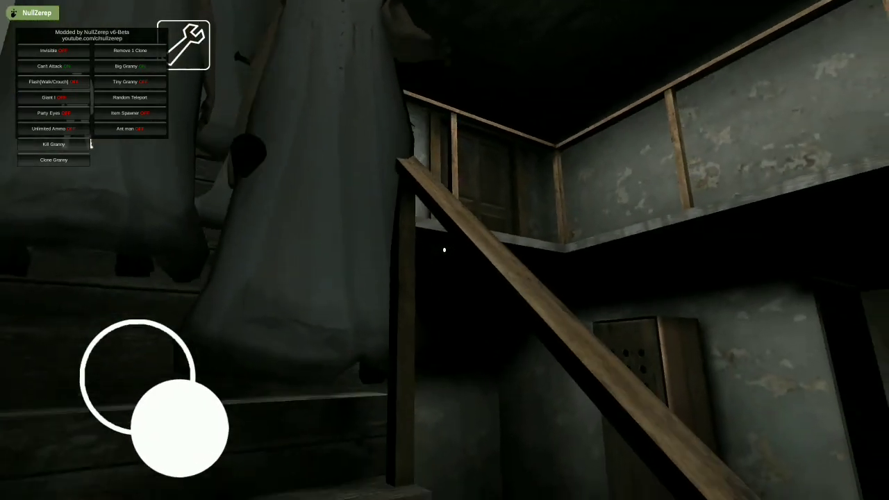
pyautogui.click(53, 160)
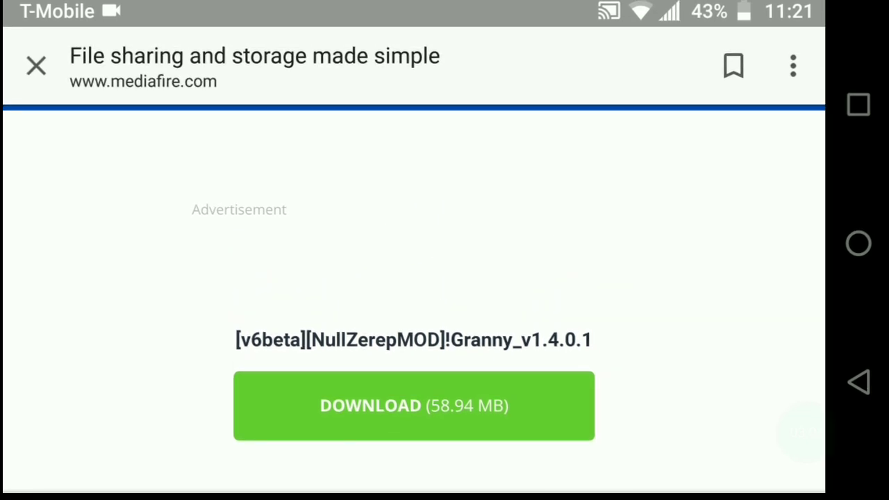
# Step: Download the modded Granny v1.4.0.1 APK from MediaFire
pyautogui.click(414, 406)
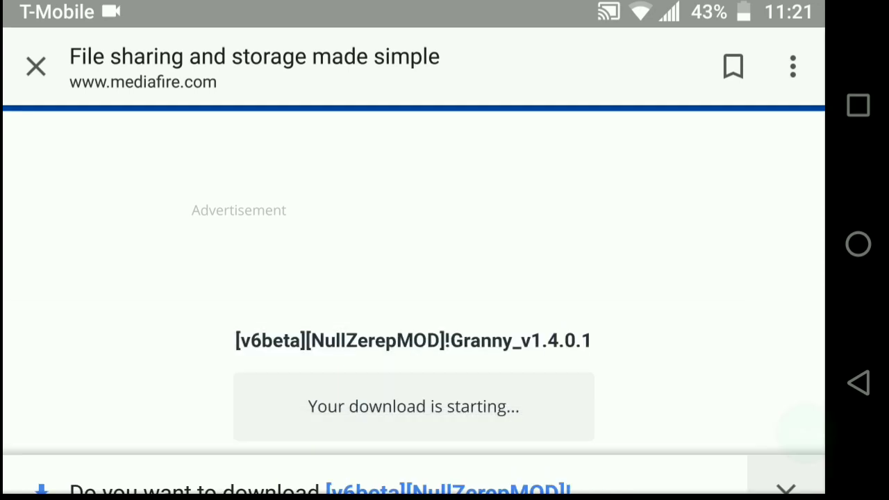
pyautogui.click(789, 67)
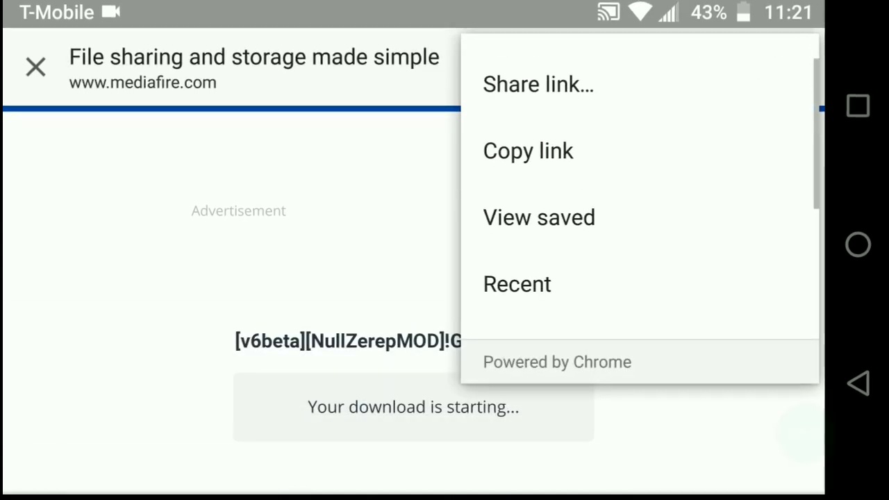
pyautogui.scroll(-3)
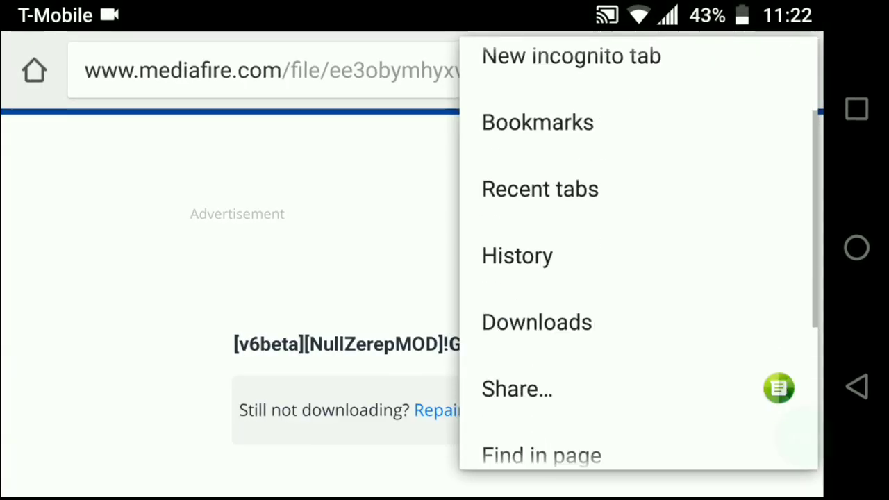
# Step: Launch Granny_v1.4.0.1.apk from Chrome's Downloads to get the install-update prompt
pyautogui.click(536, 322)
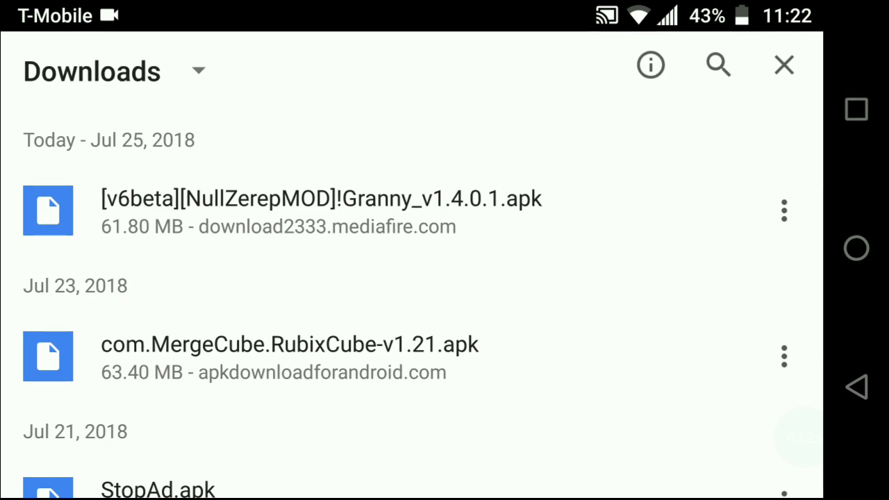
pyautogui.click(321, 208)
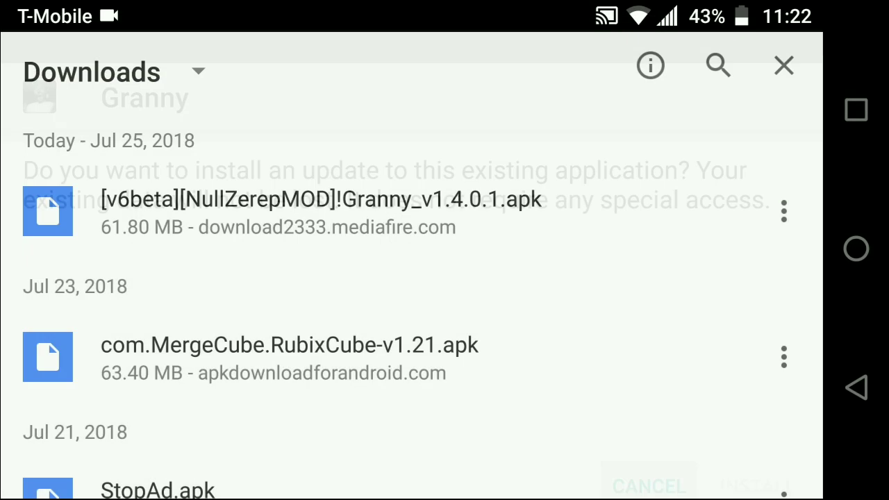